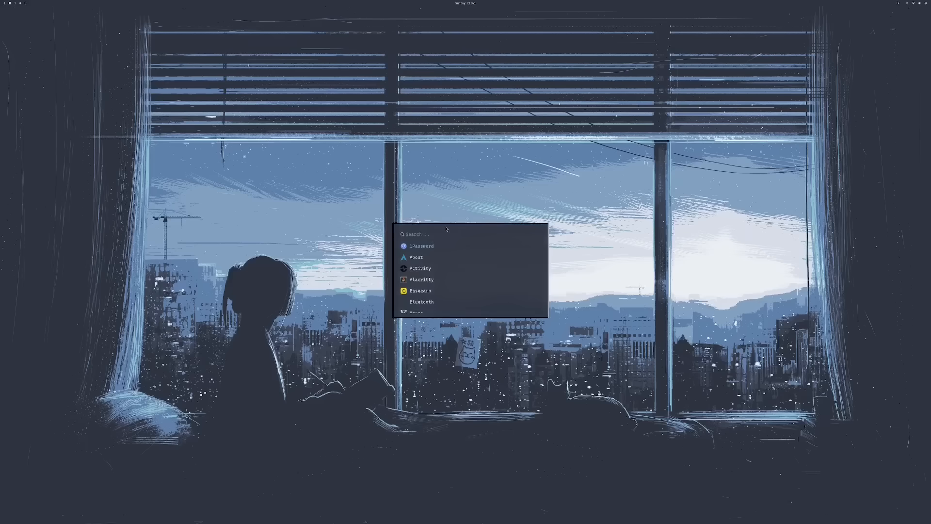
{"action": "scroll", "scroll_direction": "down", "scroll_amount": 3}
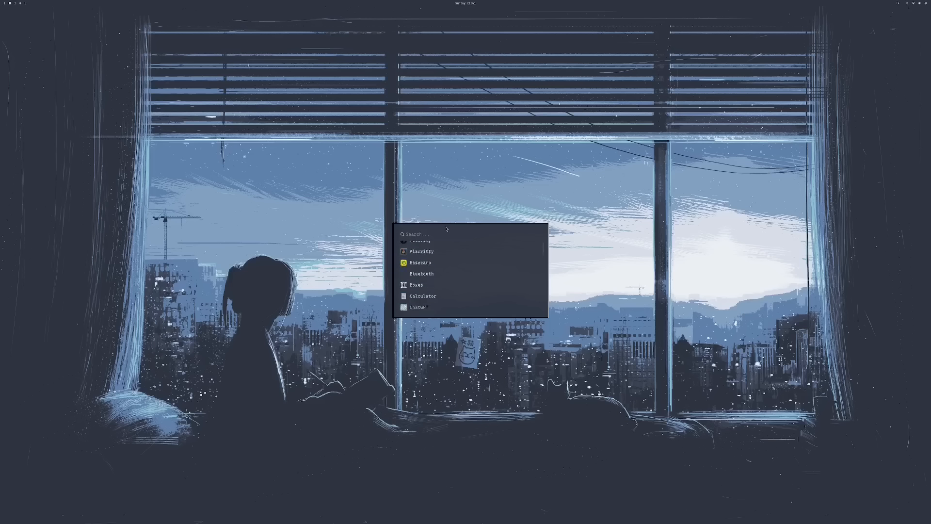
{"action": "scroll", "scroll_direction": "down", "scroll_amount": 3}
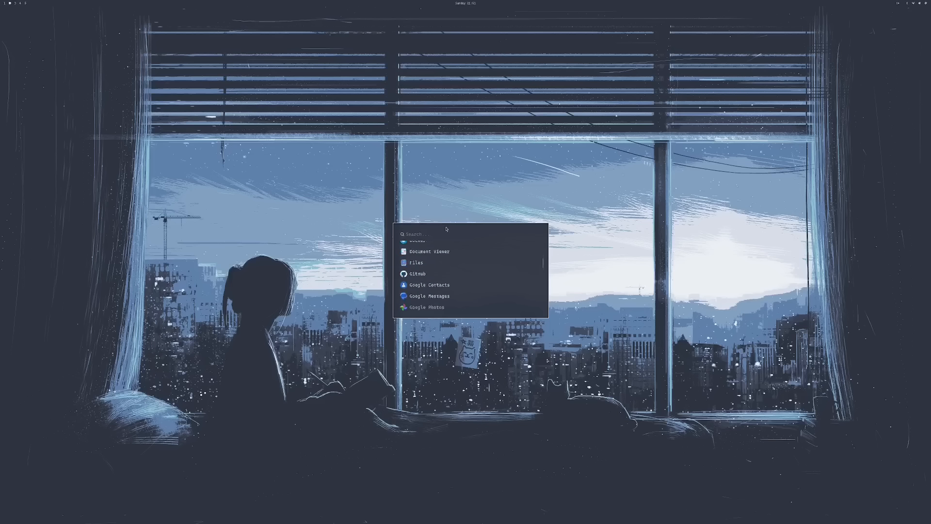
{"action": "scroll", "scroll_direction": "down", "scroll_amount": 3}
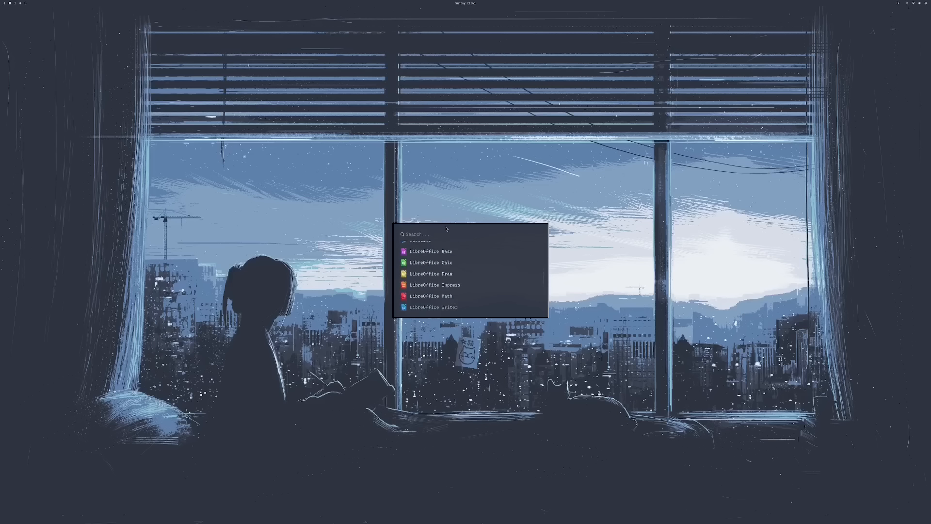